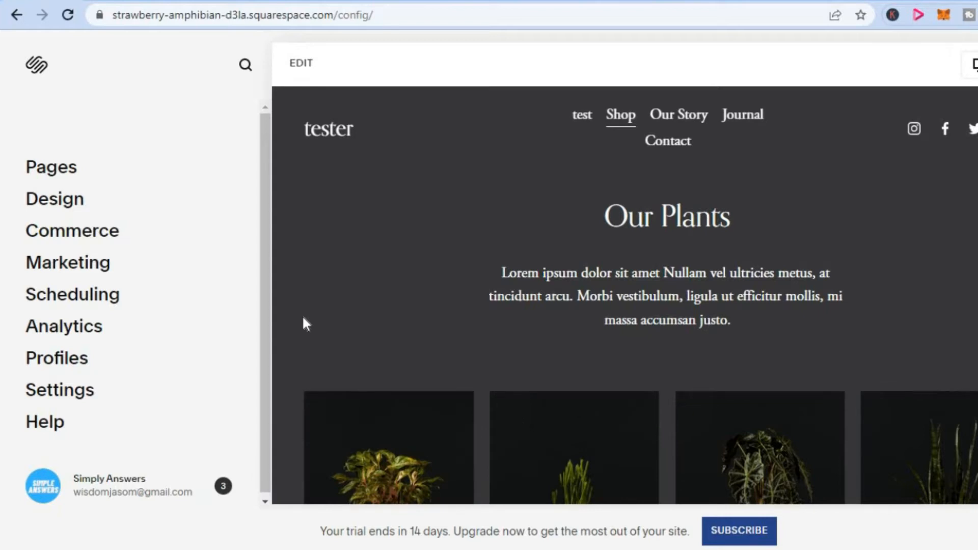
mouse_move(128, 186)
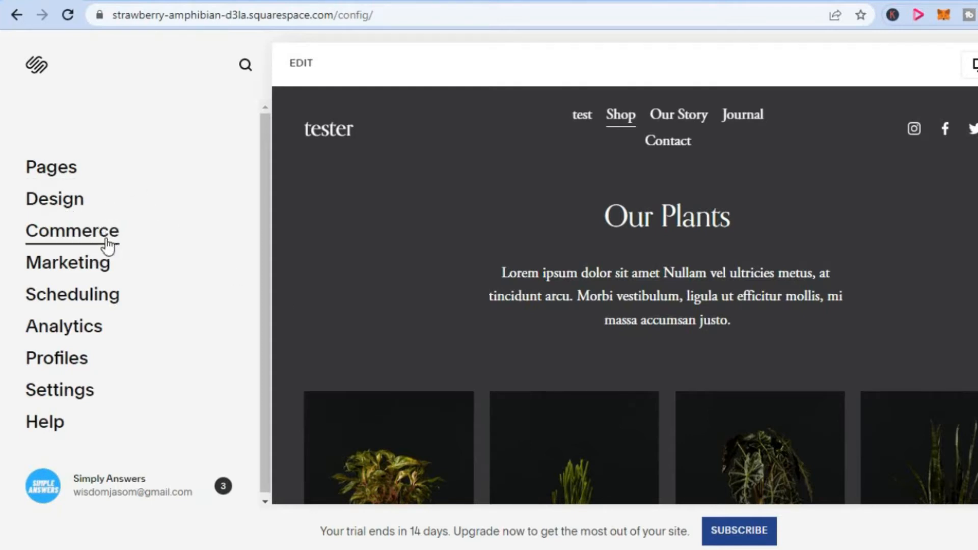
Go to the Commerce area to reach the store setup checklist.
left_click(71, 231)
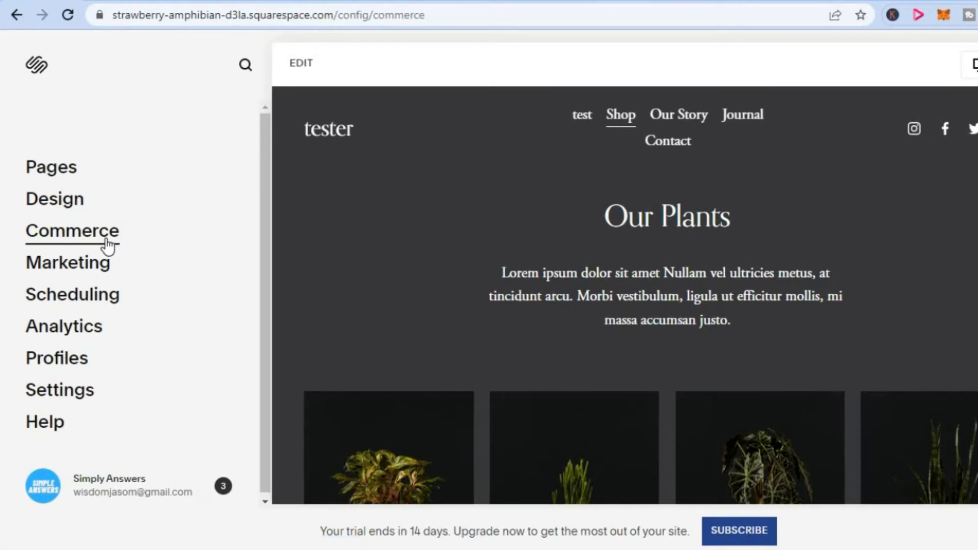
left_click(71, 231)
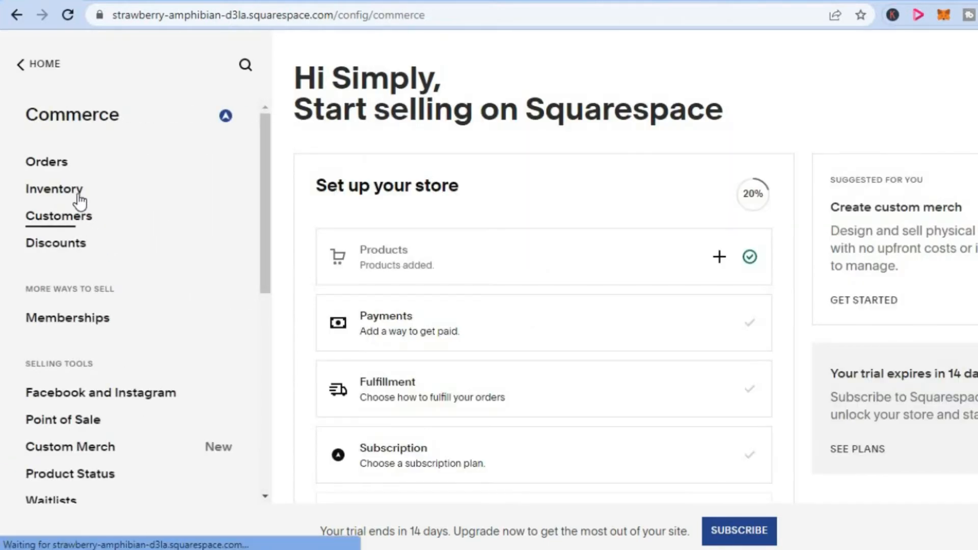
mouse_move(54, 188)
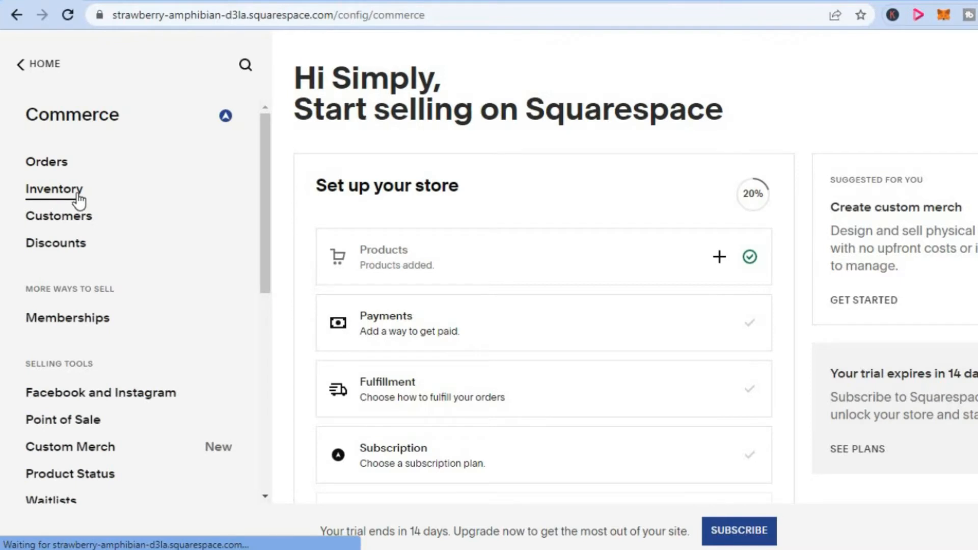
Show the Inventory list of all products including Pink Calathea.
left_click(54, 189)
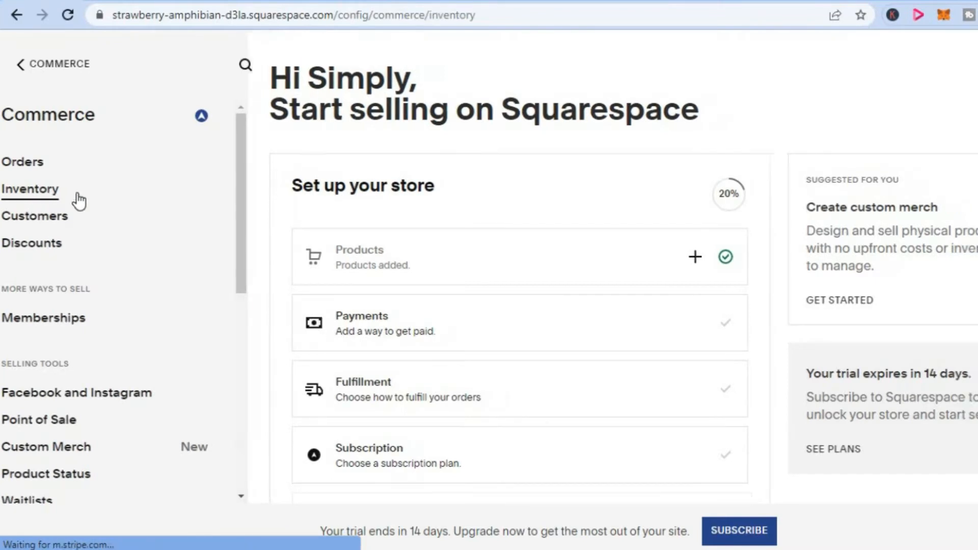
left_click(29, 189)
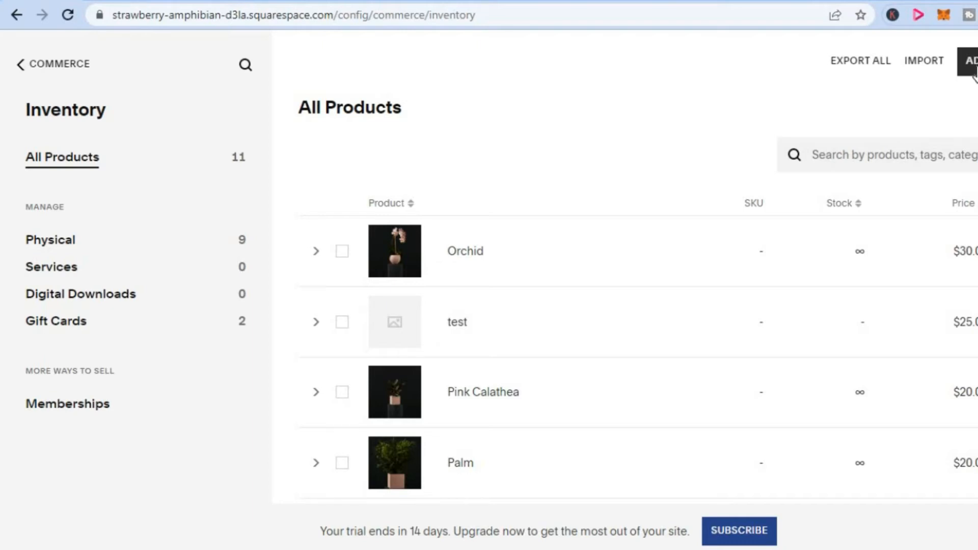
mouse_move(948, 113)
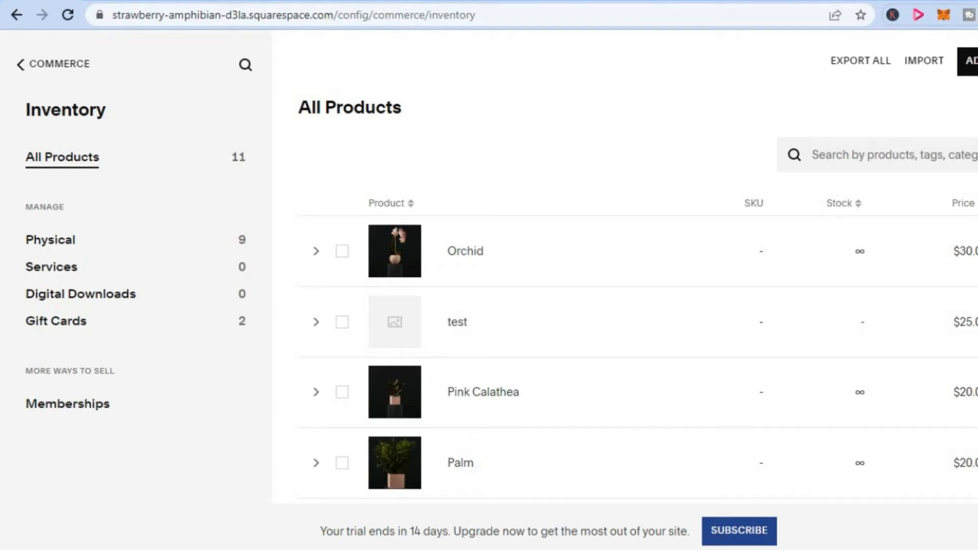
scroll("down", 3)
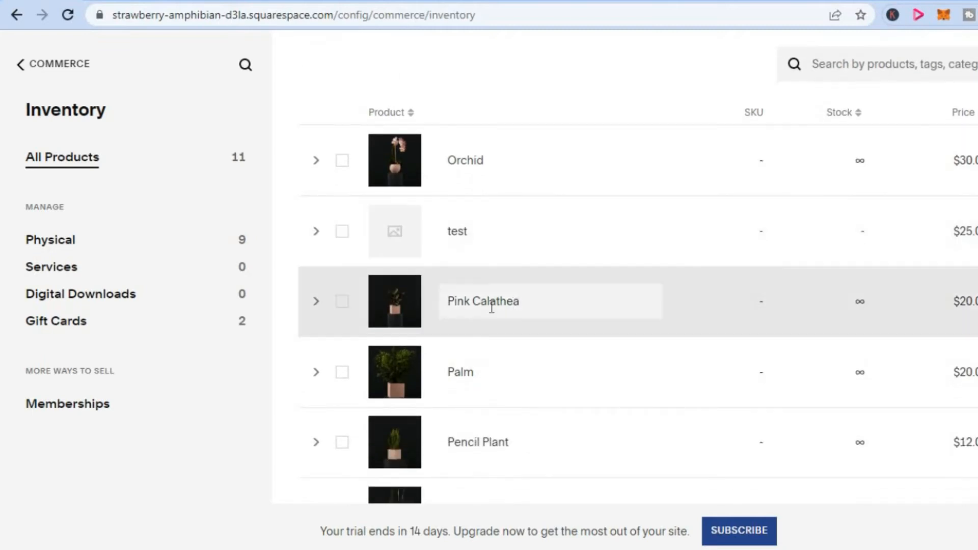
mouse_move(402, 309)
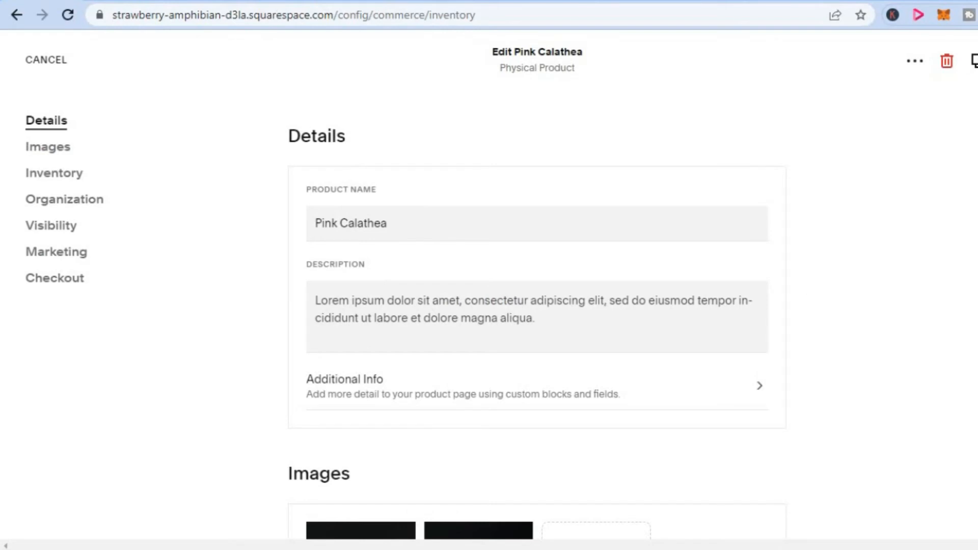
Reach the Checkout section of the Pink Calathea editor and bring up Edit Subscription.
scroll("down", 3)
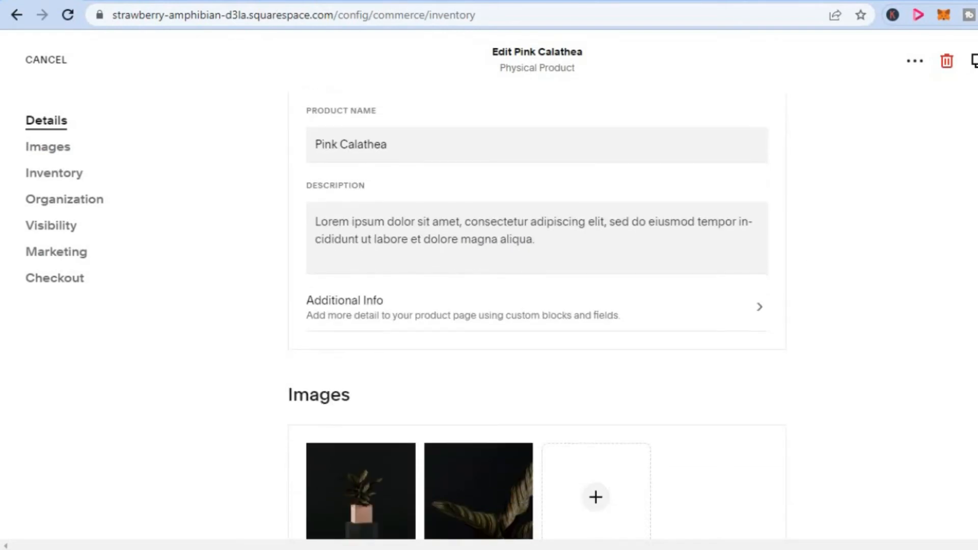
scroll("down", 3)
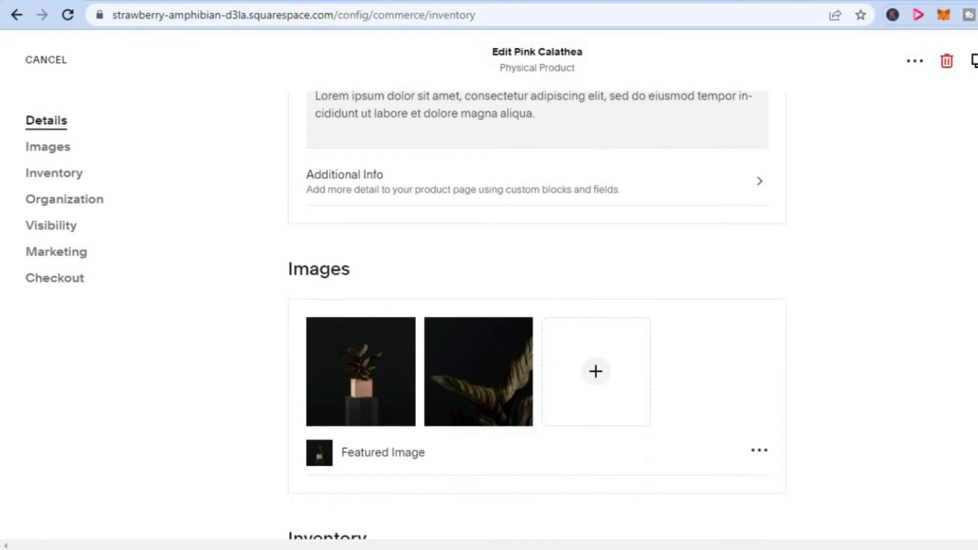
scroll("down", 3)
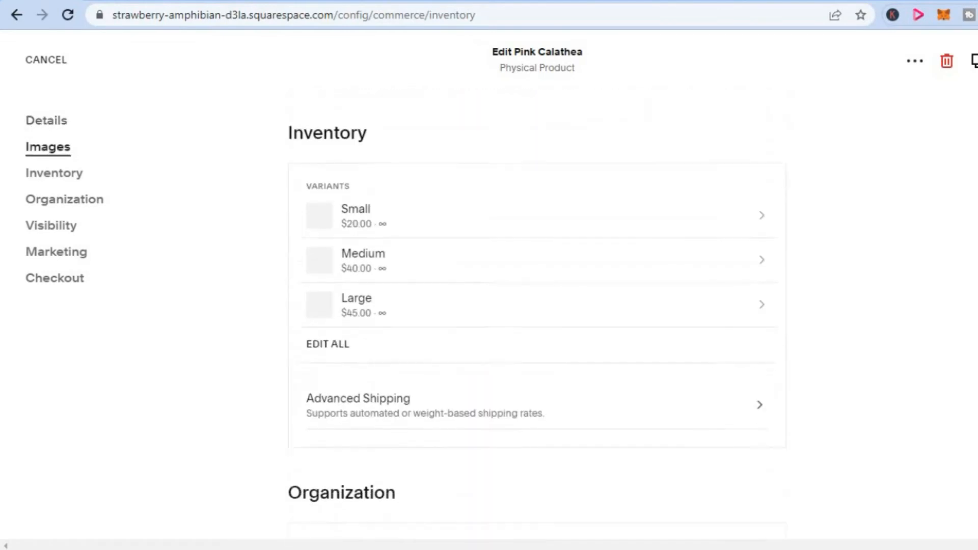
scroll("down", 3)
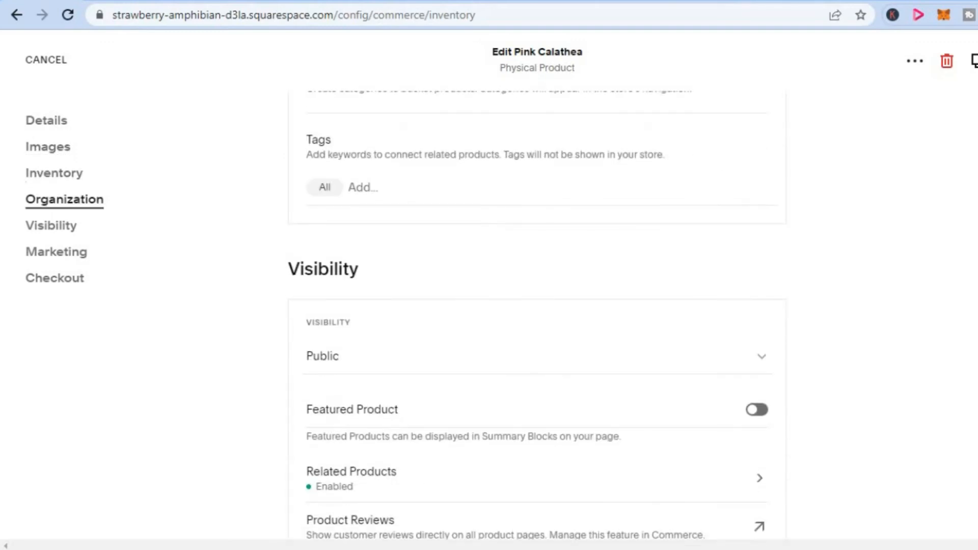
scroll("down", 3)
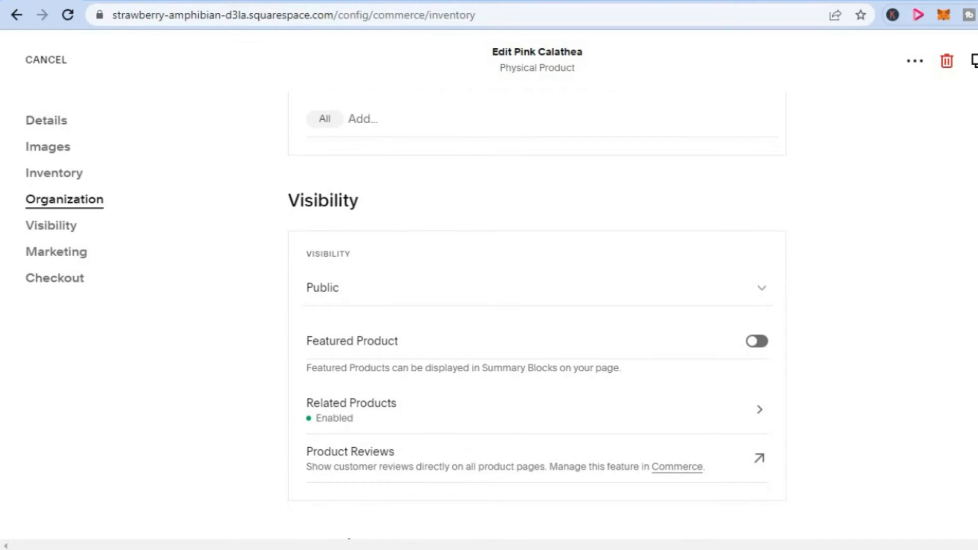
mouse_move(427, 311)
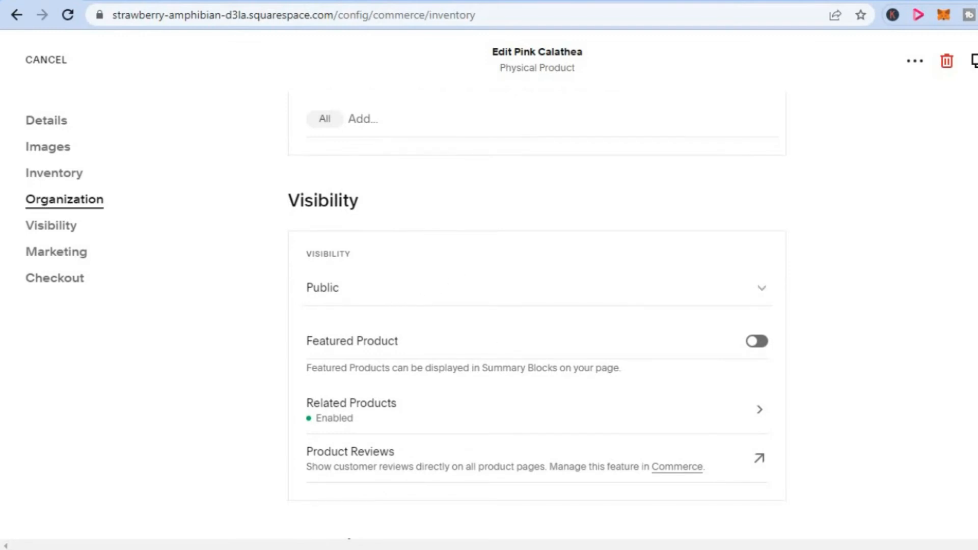
scroll("down", 3)
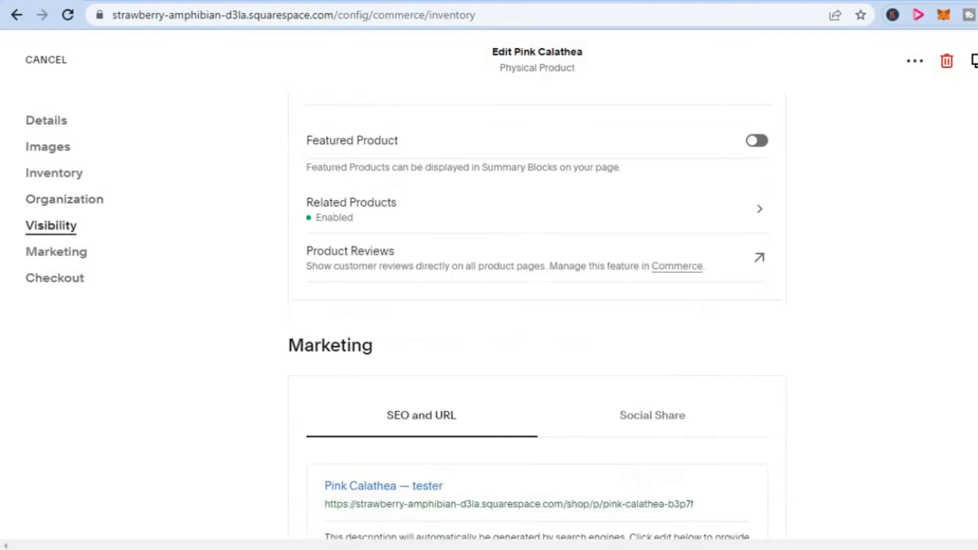
scroll("down", 3)
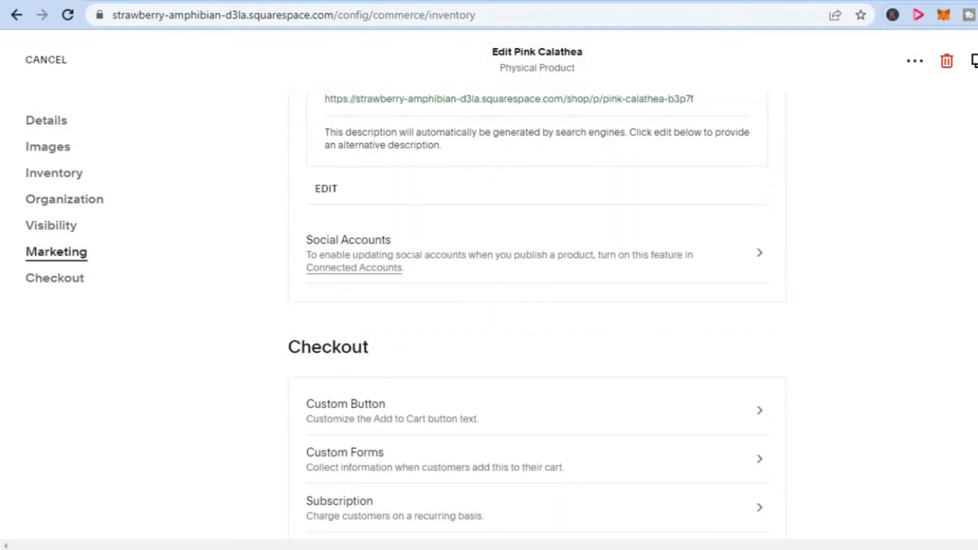
scroll("down", 3)
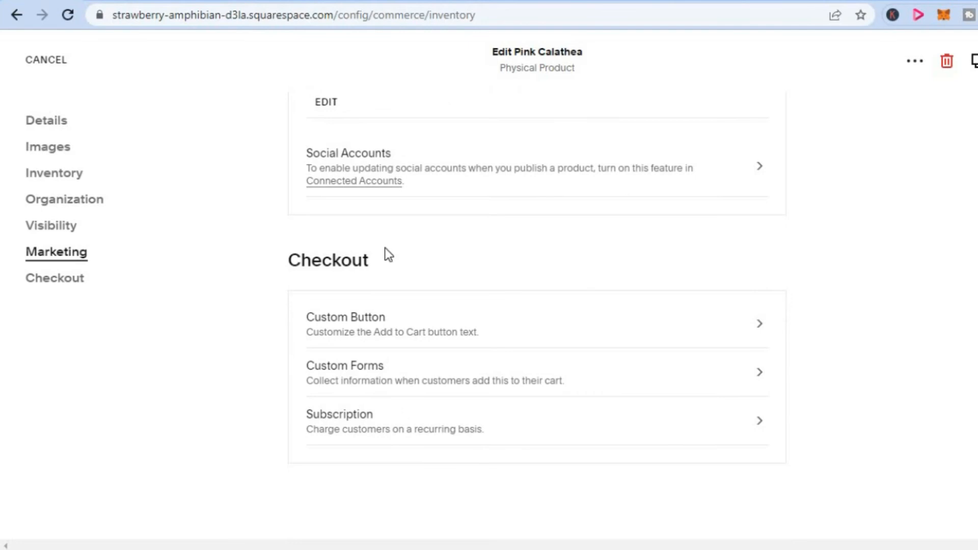
mouse_move(353, 423)
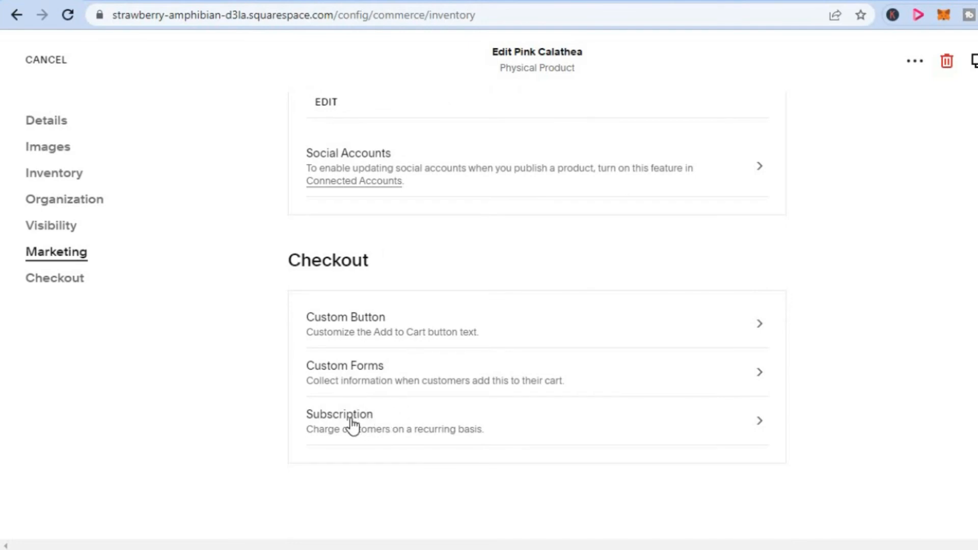
mouse_move(364, 422)
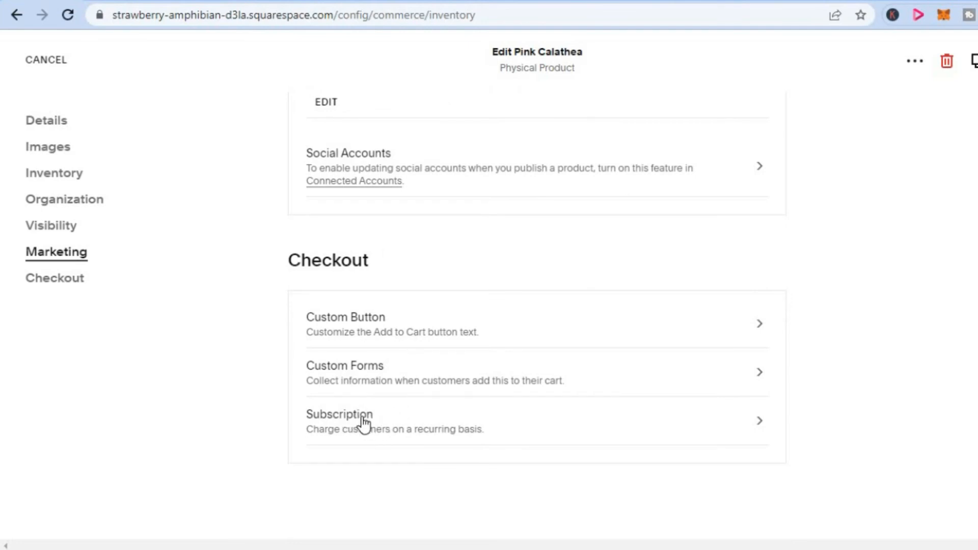
left_click(339, 421)
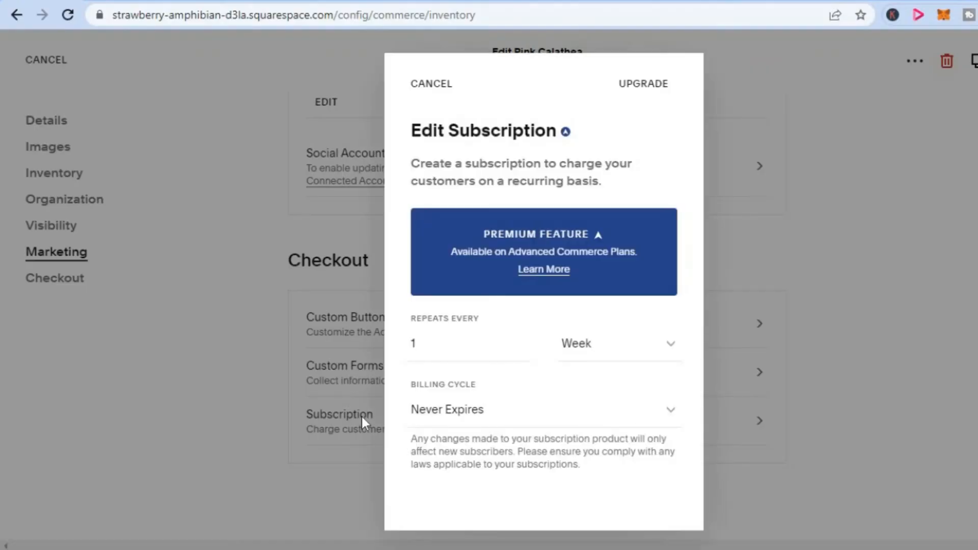
mouse_move(615, 178)
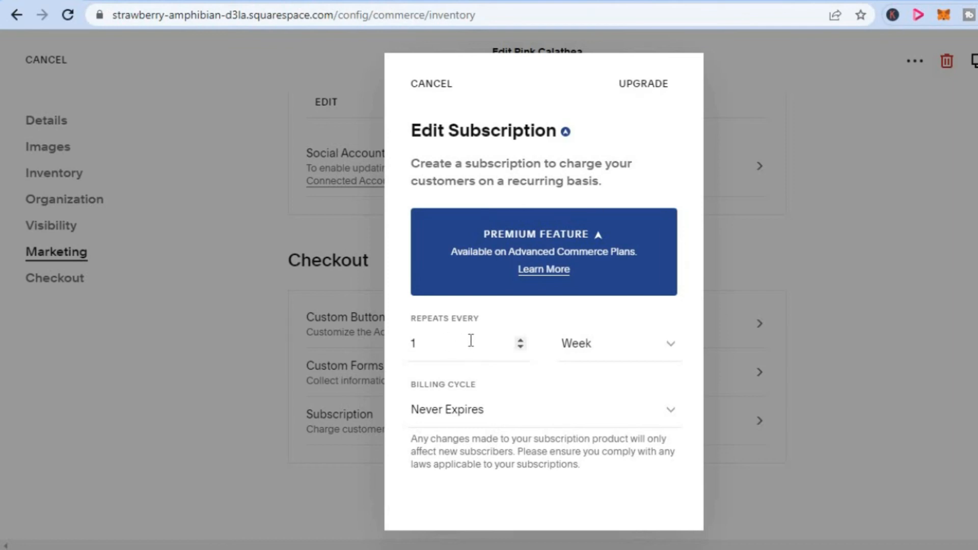
mouse_move(555, 409)
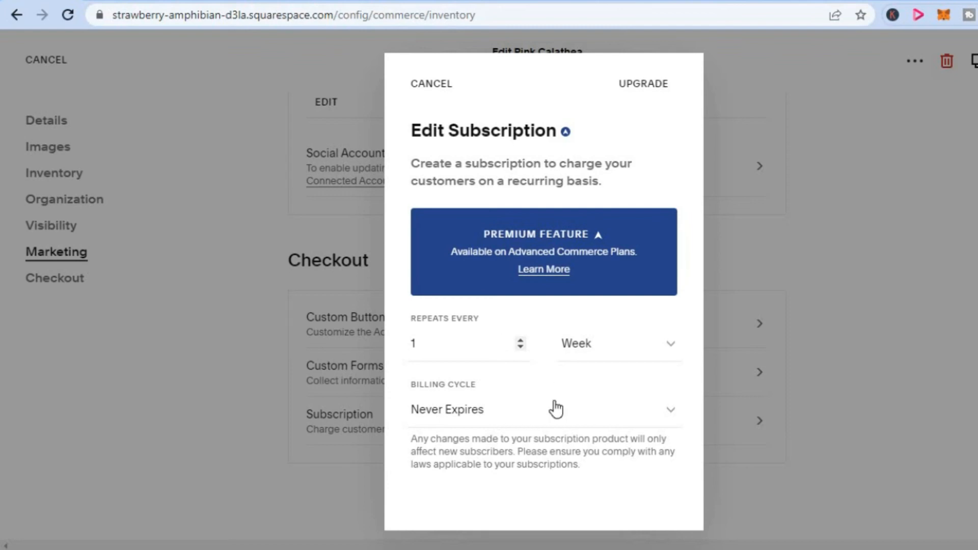
Expand Billing Cycle to list Never Expires and Expires After.
left_click(539, 409)
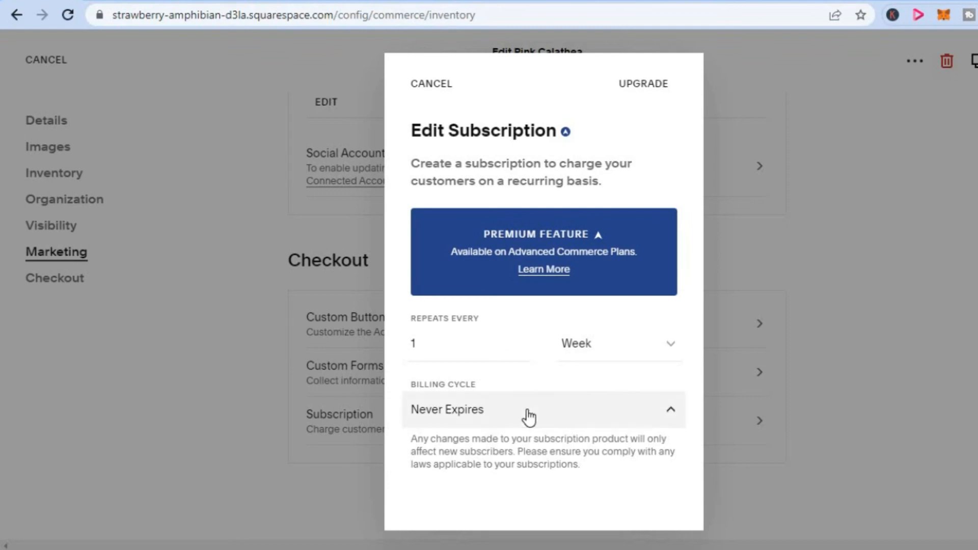
left_click(530, 410)
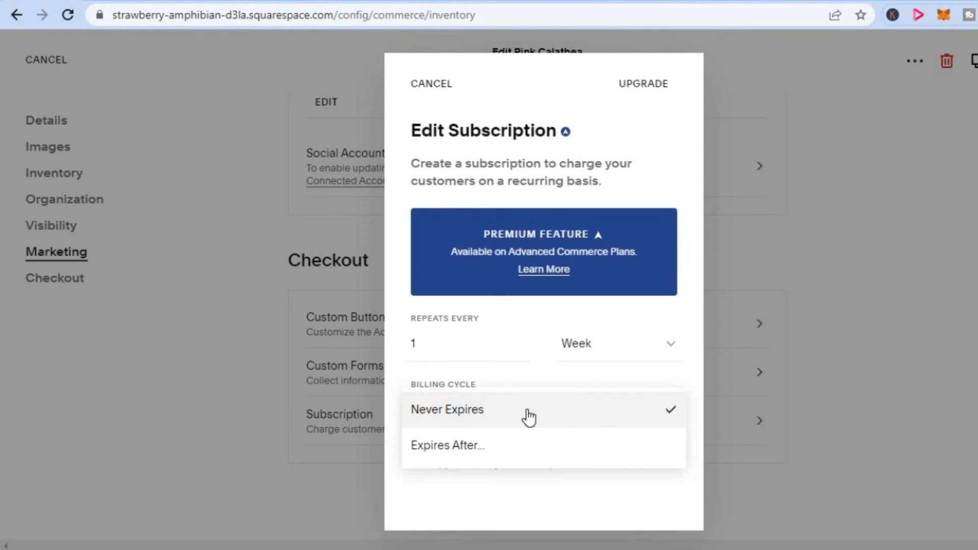
mouse_move(816, 227)
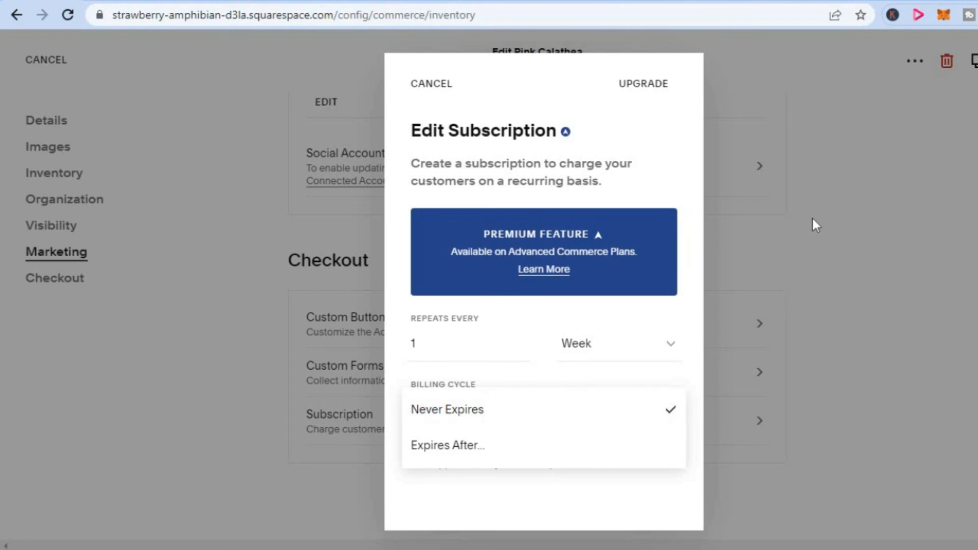